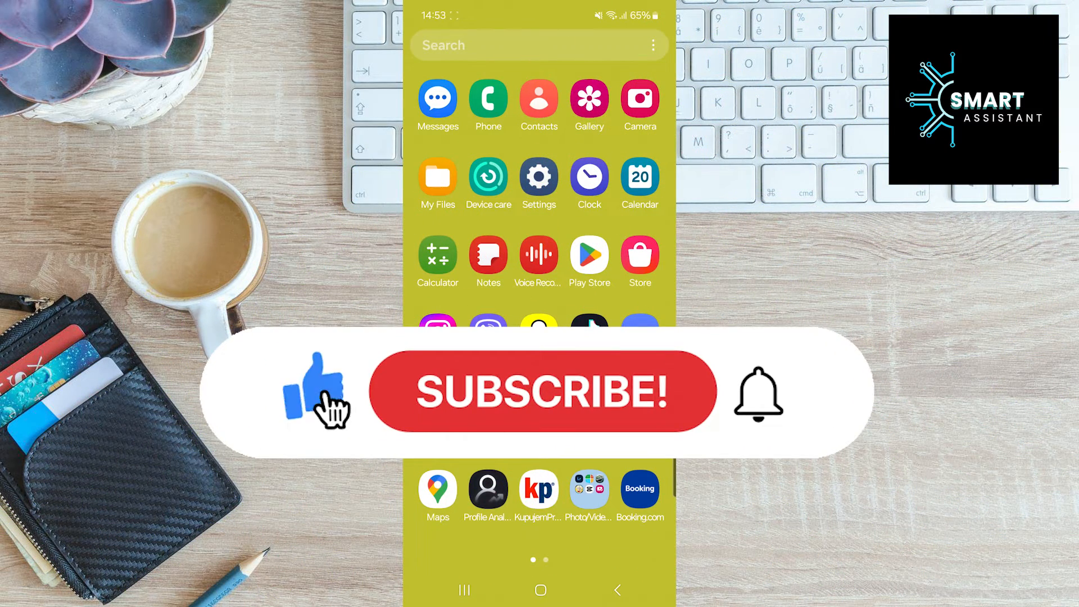
Find the installed Instagram app's listing in the Play Store.
click(542, 391)
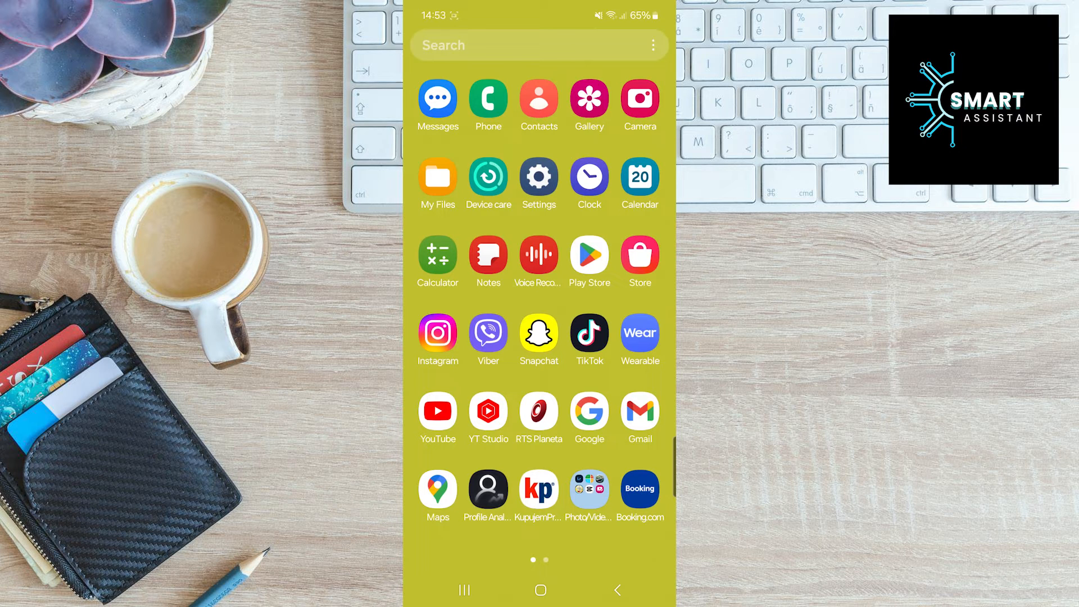
click(438, 333)
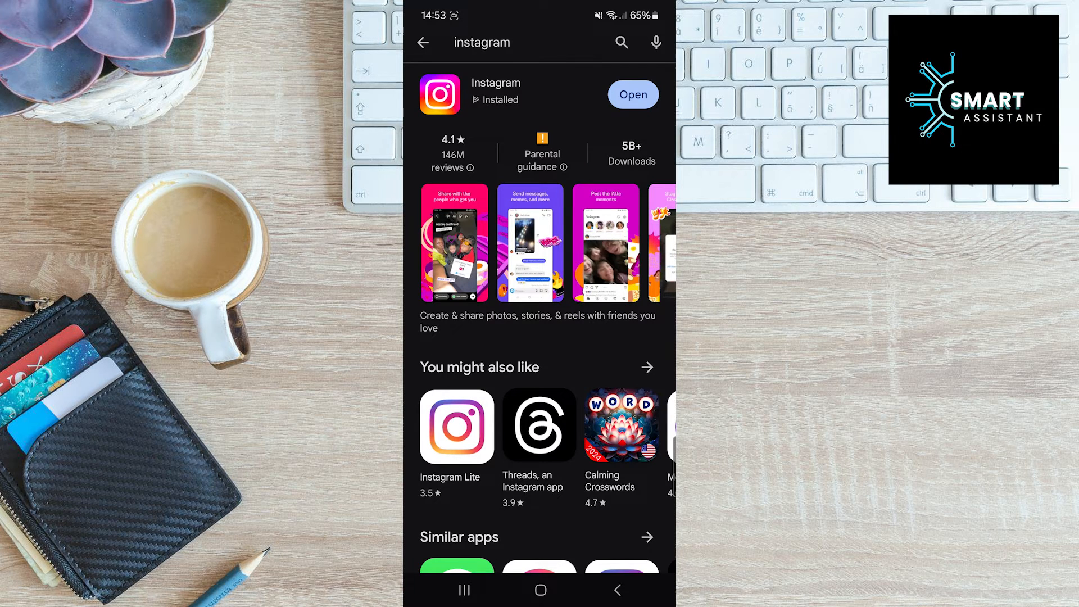
Launch Instagram, skim the home feed and go to your own profile.
click(633, 94)
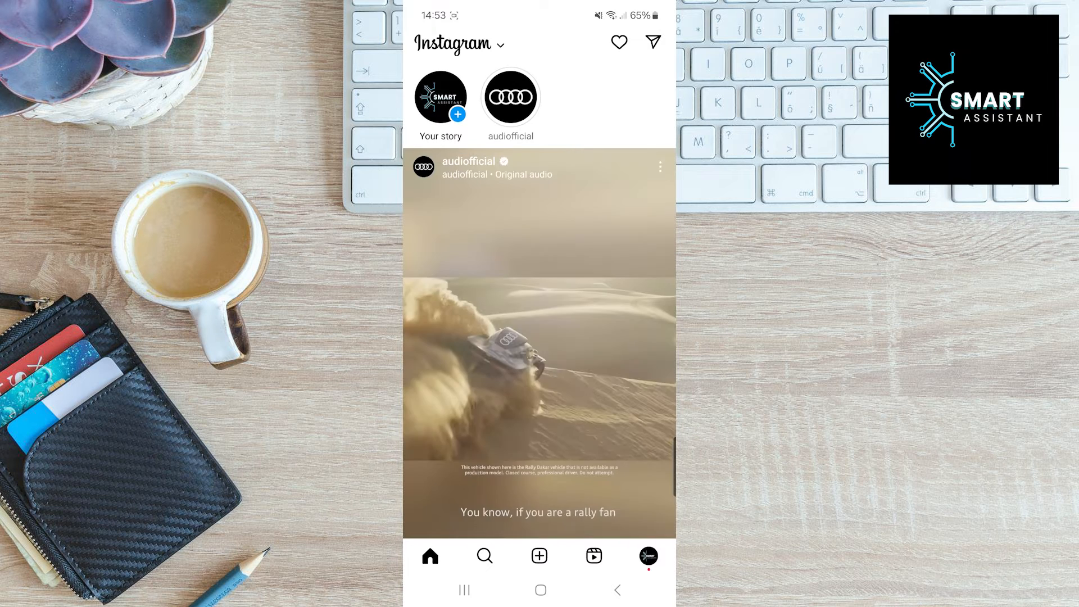
scroll(down, 3)
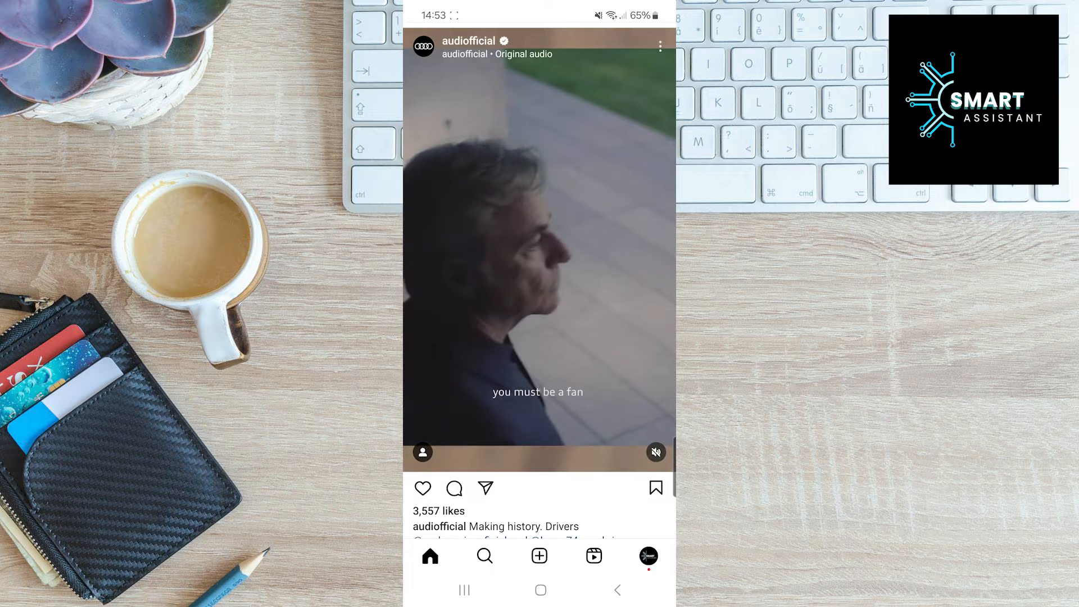
click(648, 556)
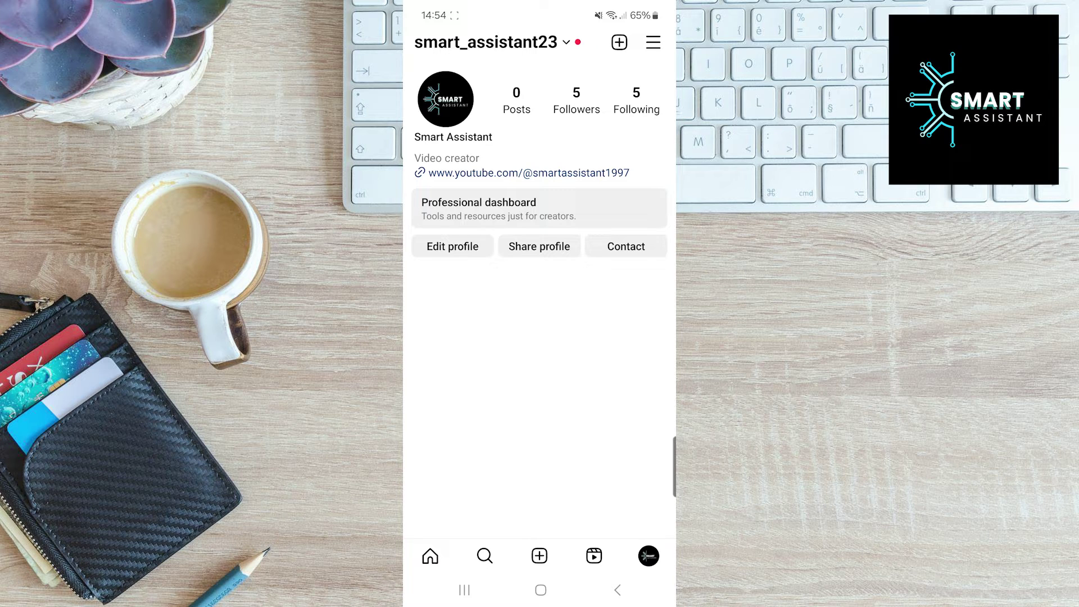
Reach Settings and privacy from the profile menu and scroll to Like and share counts.
click(652, 43)
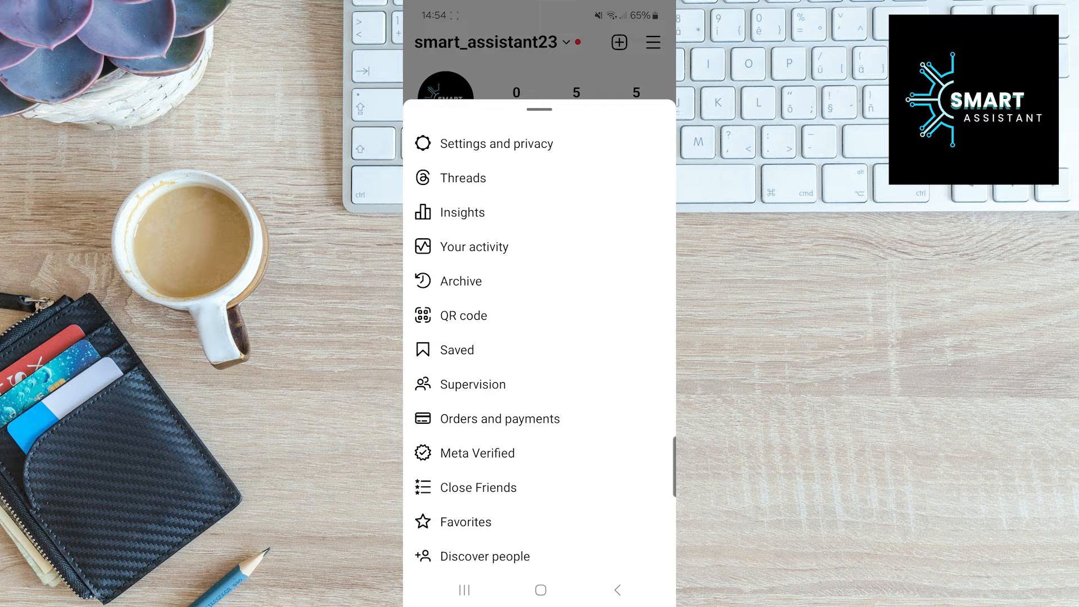
click(497, 144)
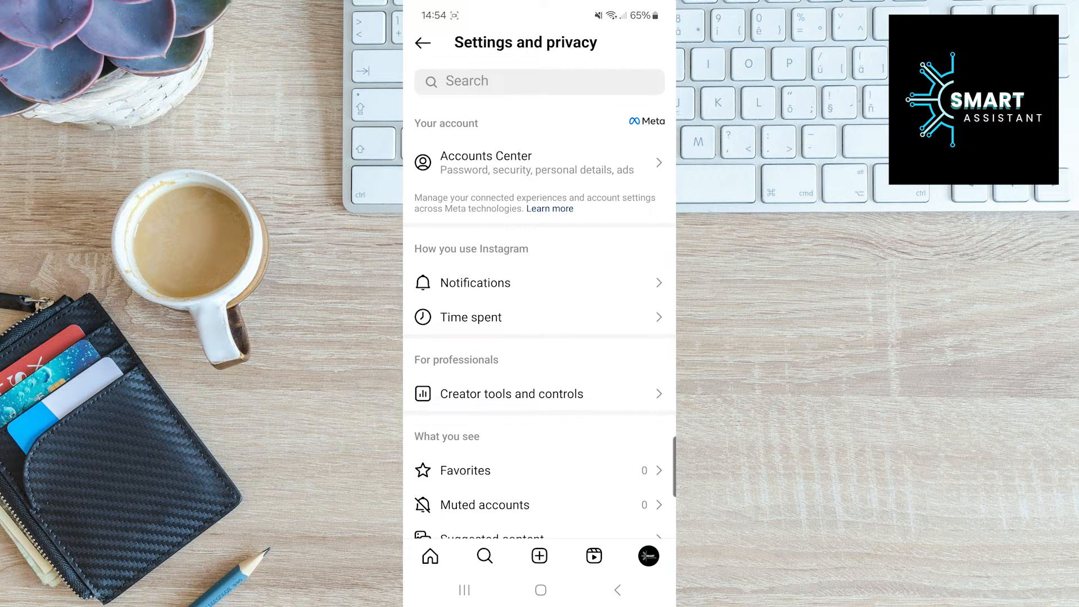
scroll(down, 3)
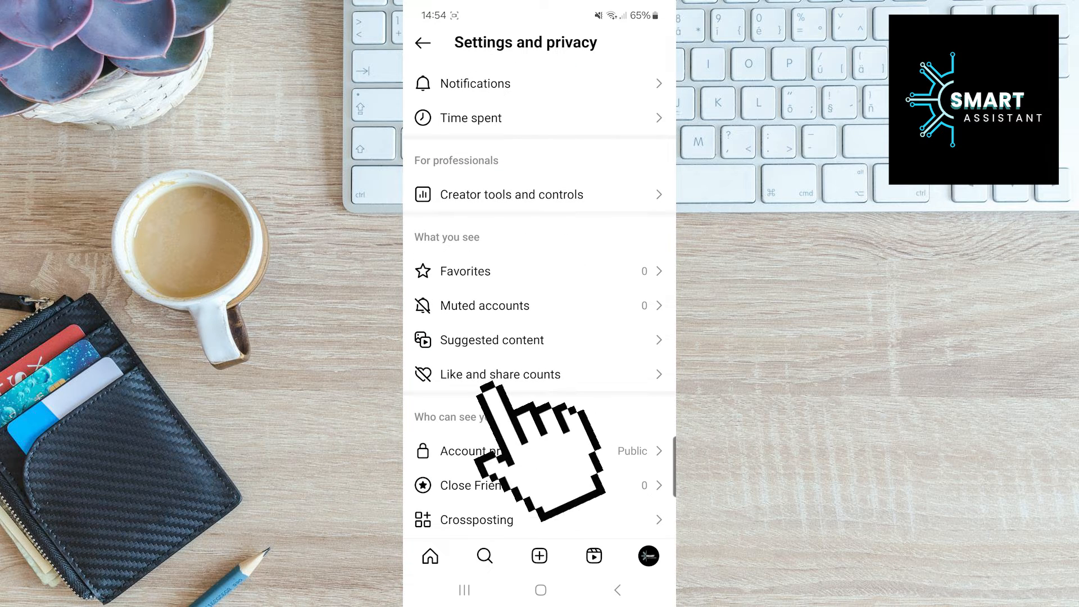
Switch on 'Hide like & share counts' in the Like and share counts setting.
click(500, 375)
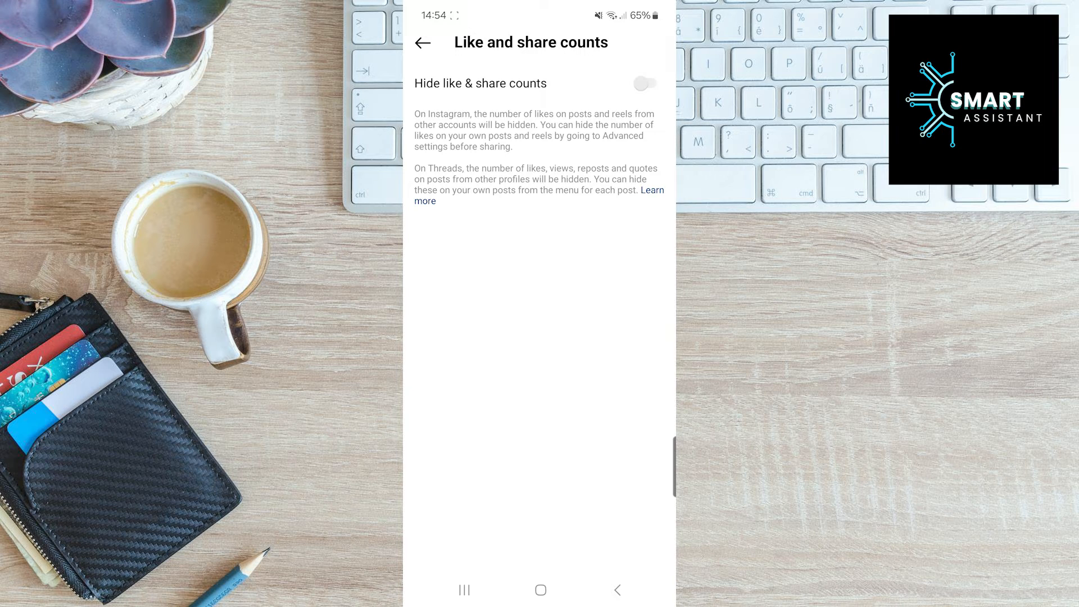
click(648, 83)
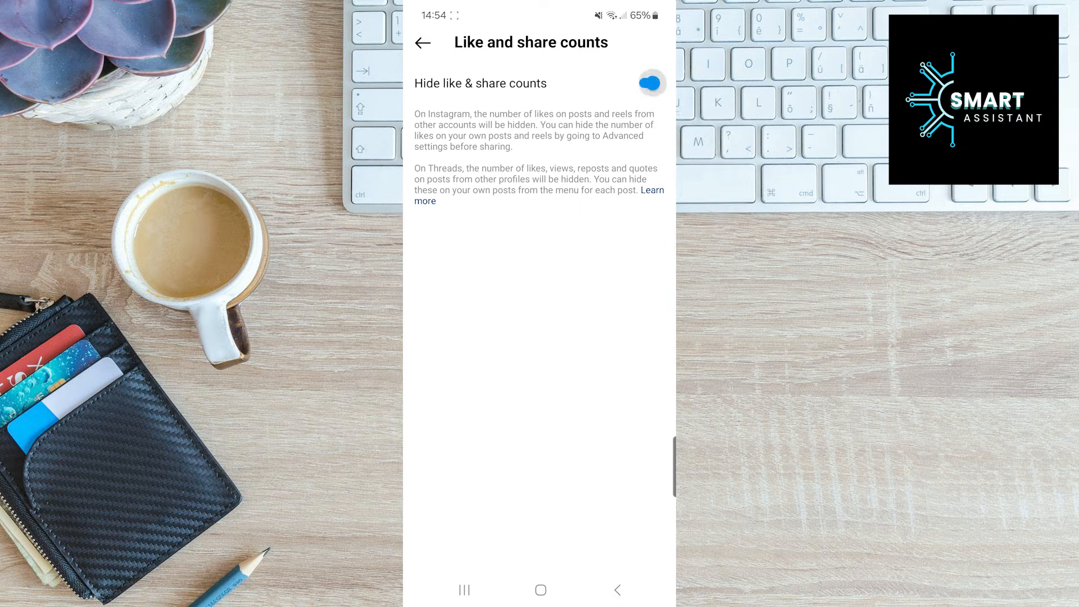
click(650, 83)
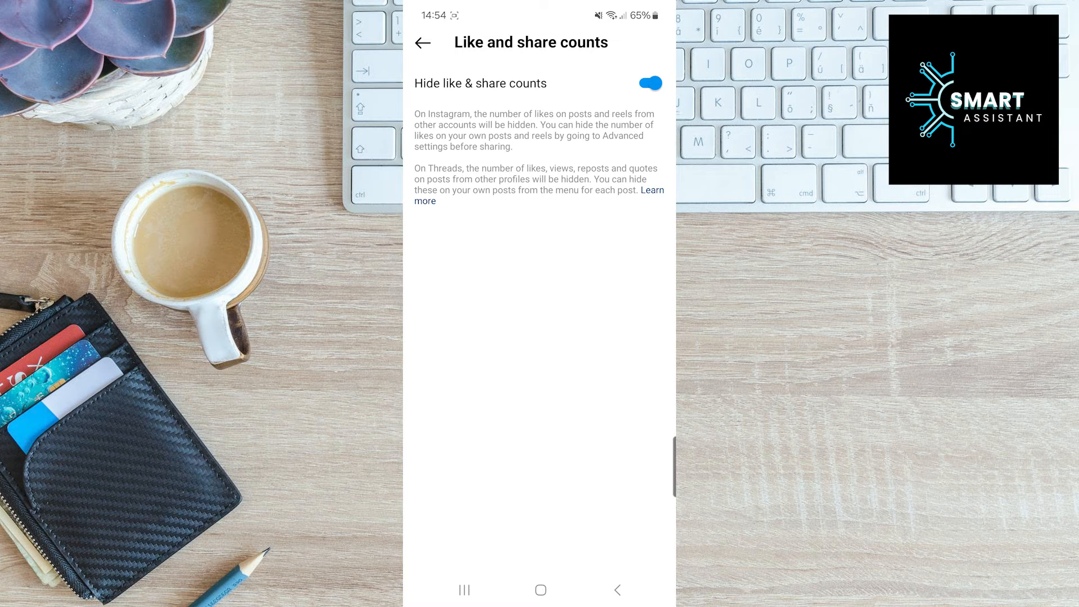
Confirm a feed post shows 'View likes' instead of a count, then return to the profile.
click(425, 43)
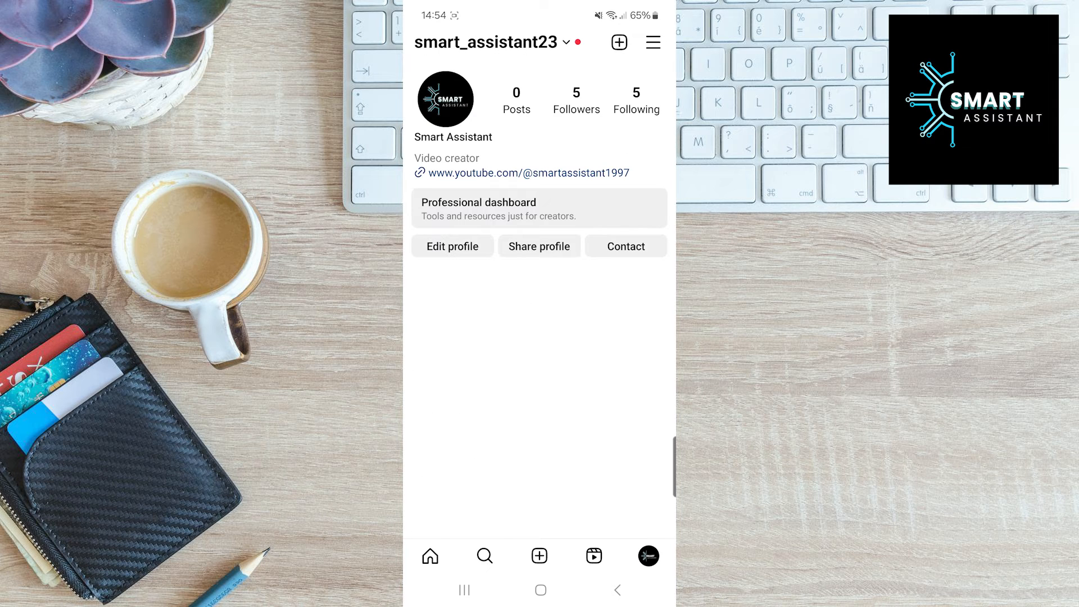
click(430, 555)
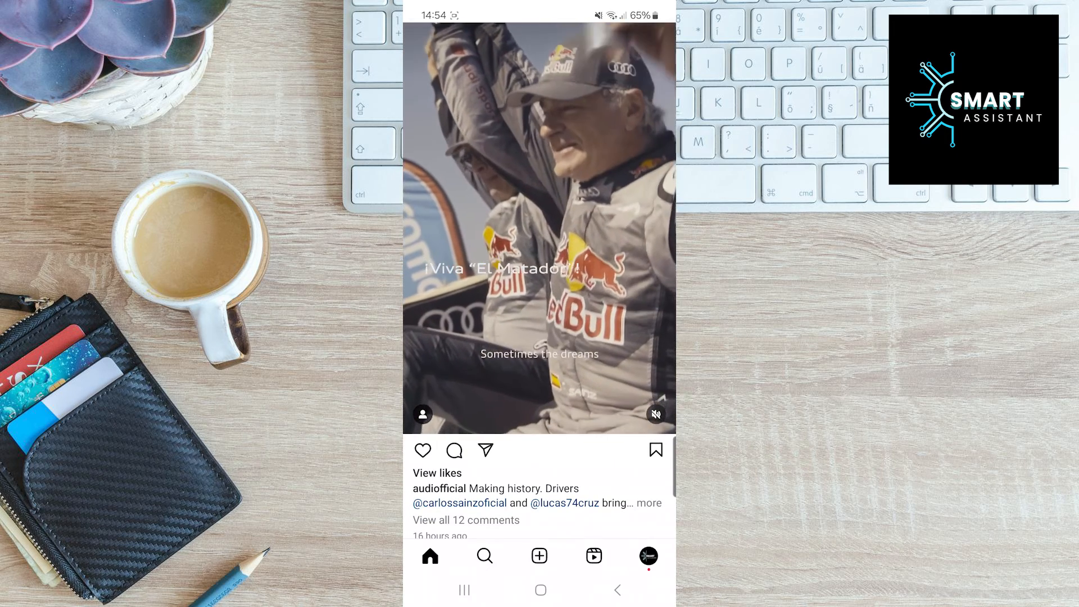
click(649, 555)
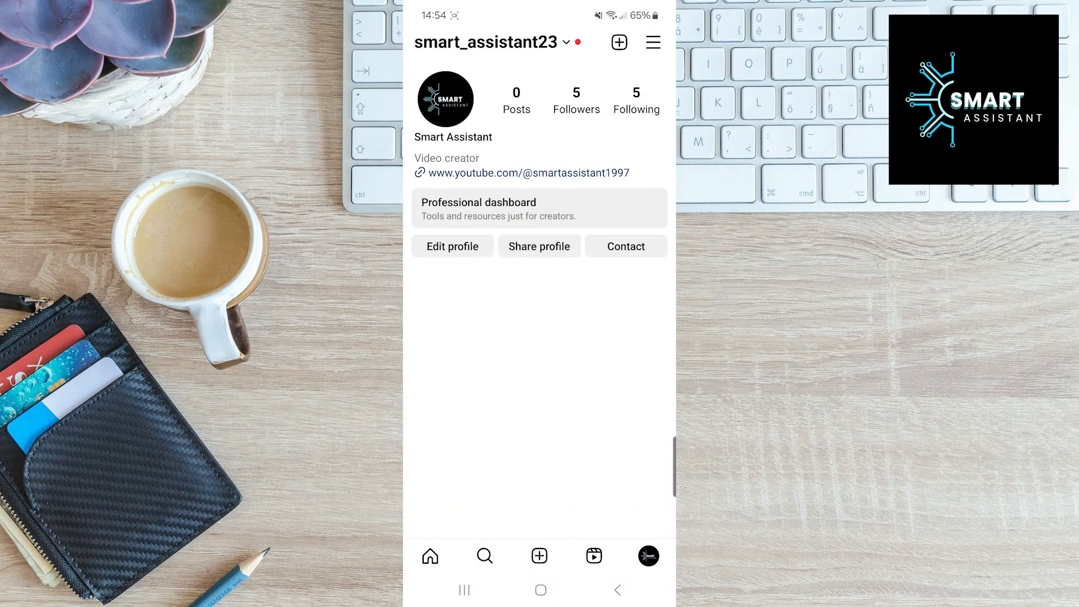